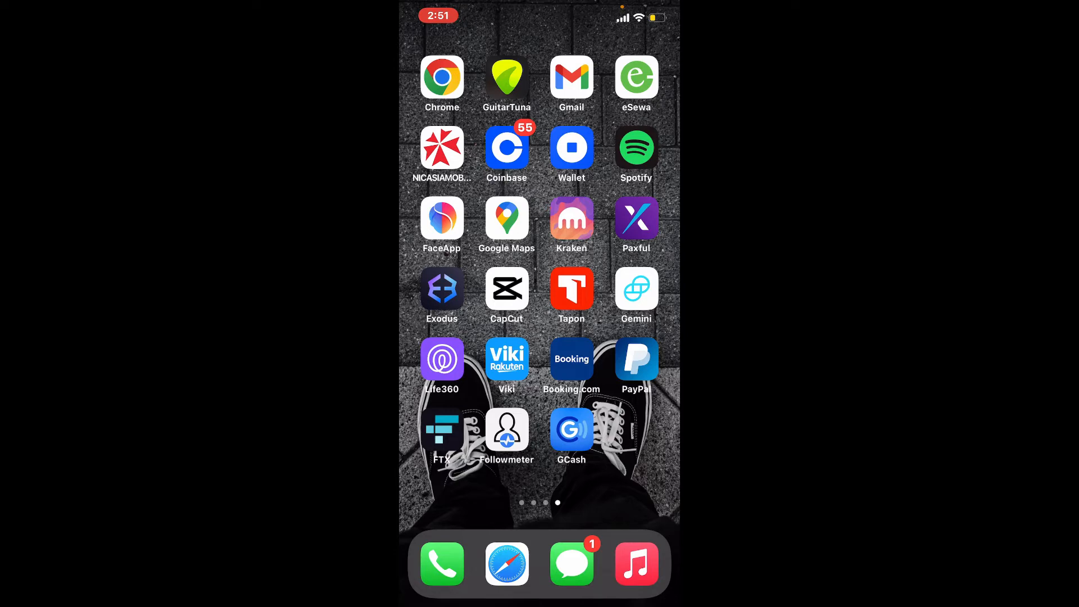
Step: Launch Booking.com from the home screen to reach the stay search page
left_click(571, 358)
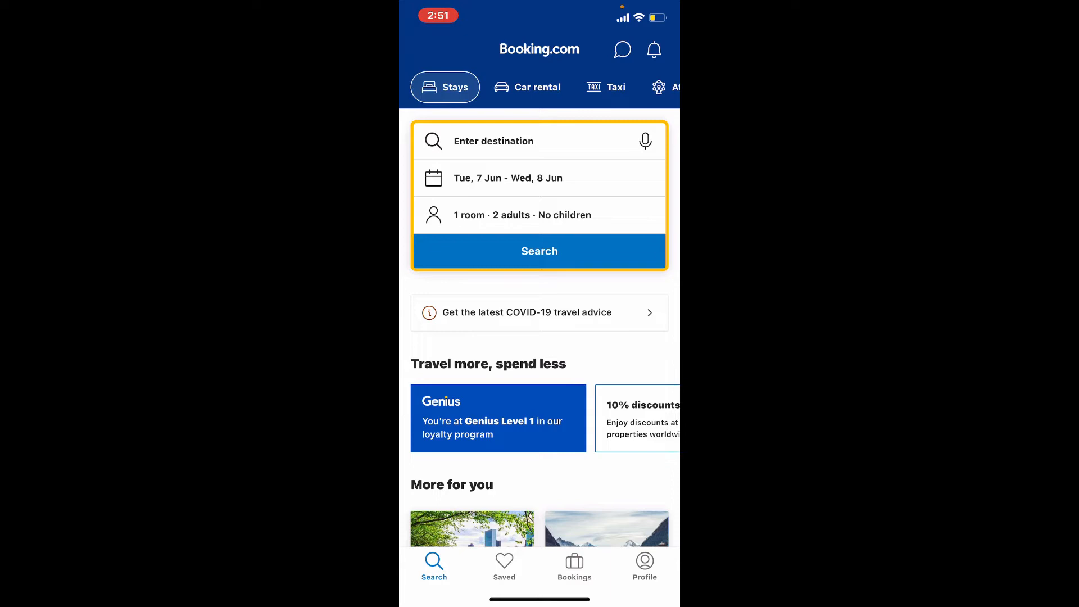
Step: Open the Edit profile page with name, email, details and address sections from the Profile tab
left_click(644, 567)
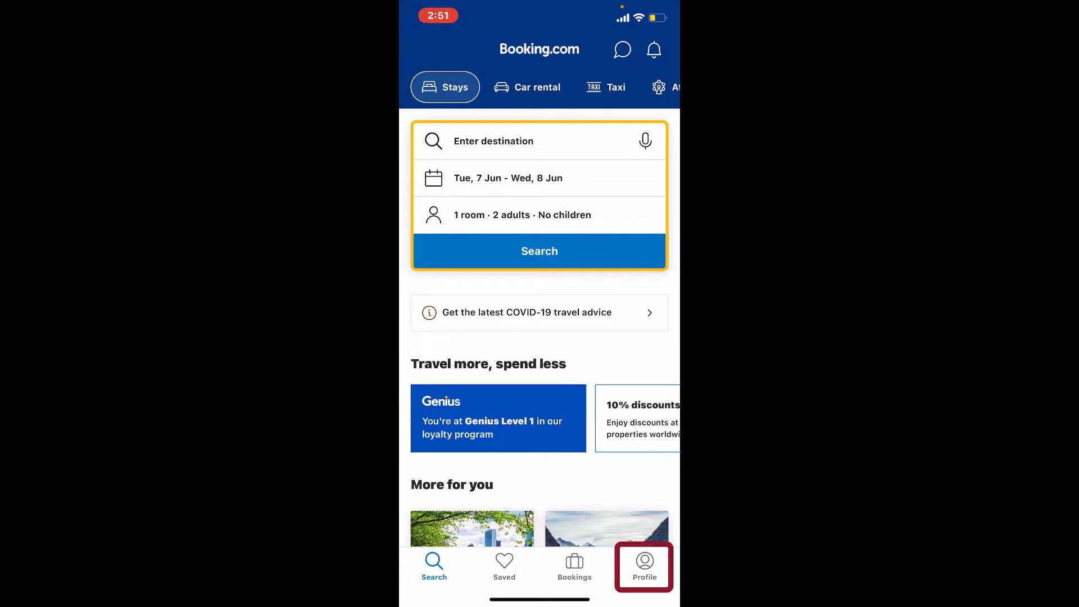
left_click(644, 567)
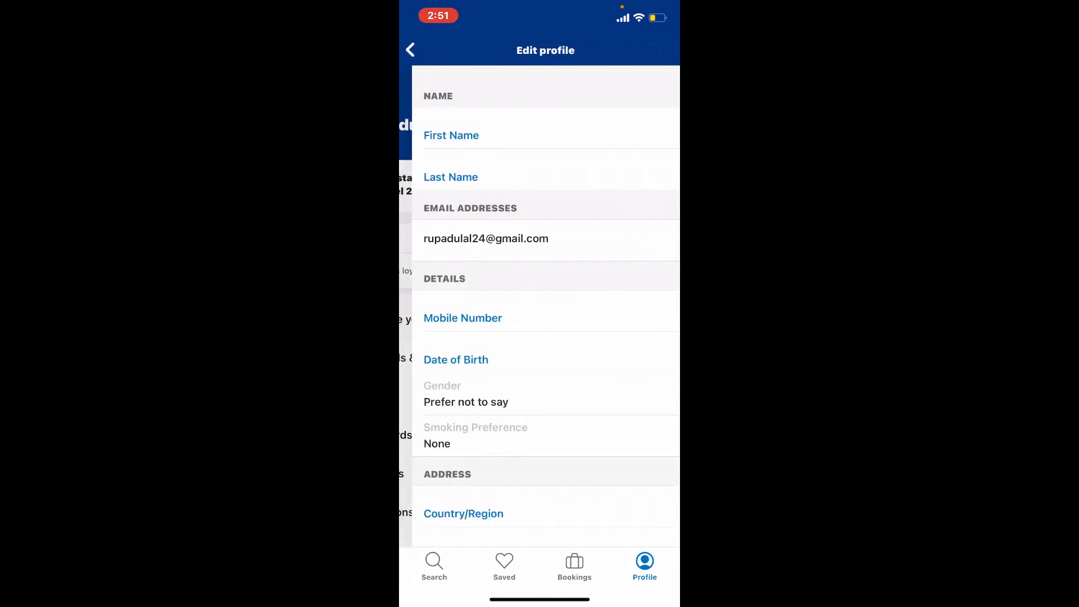
Step: Confirm account deletion from the 'Request to close your account' Gmail email, then return to the app
scroll("down", 3)
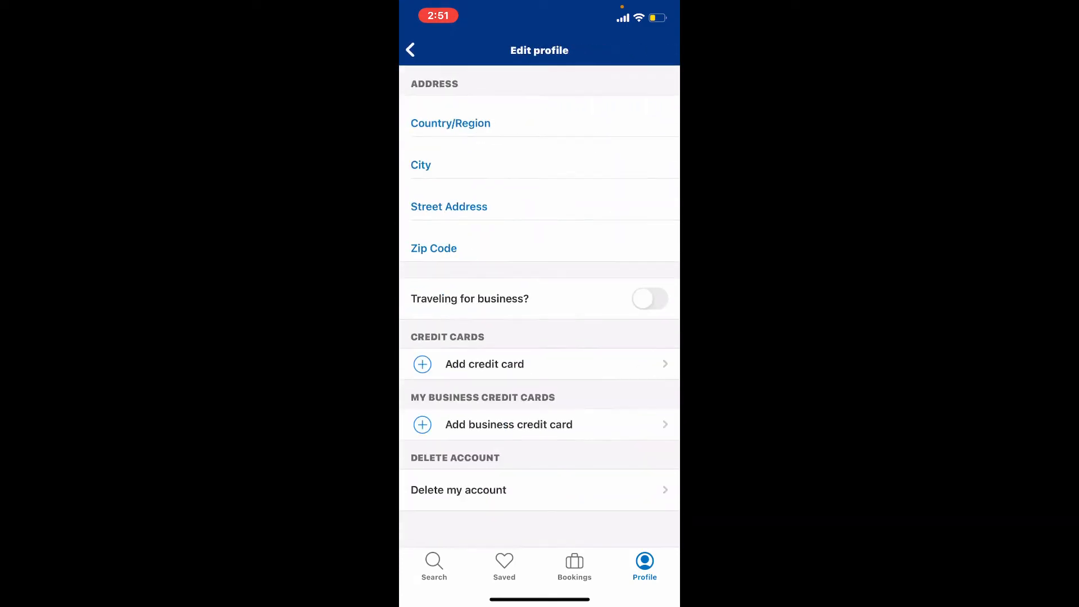
scroll("down", 3)
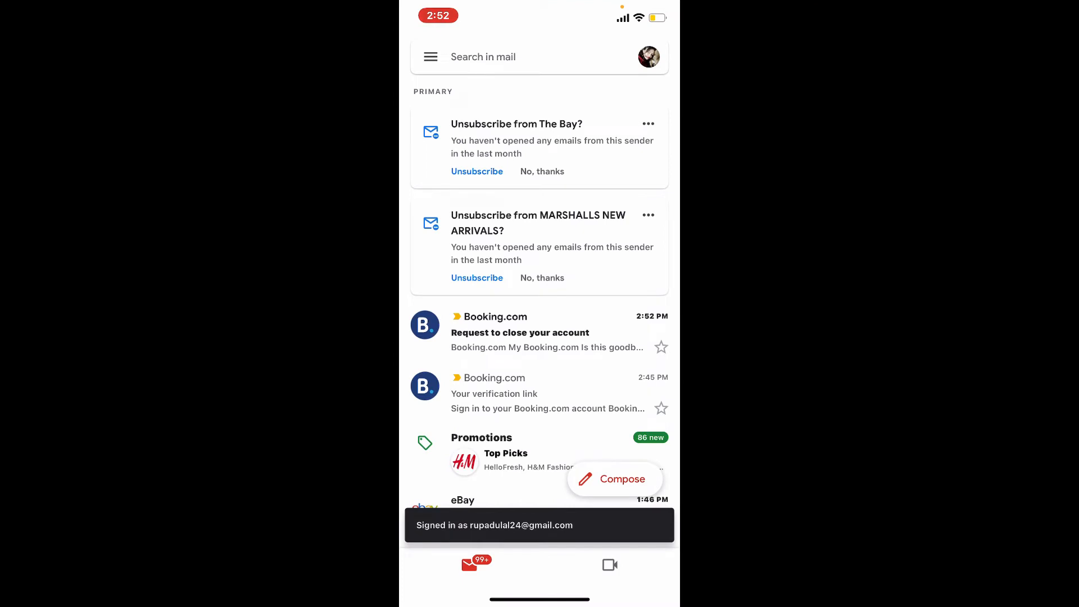
left_click(519, 332)
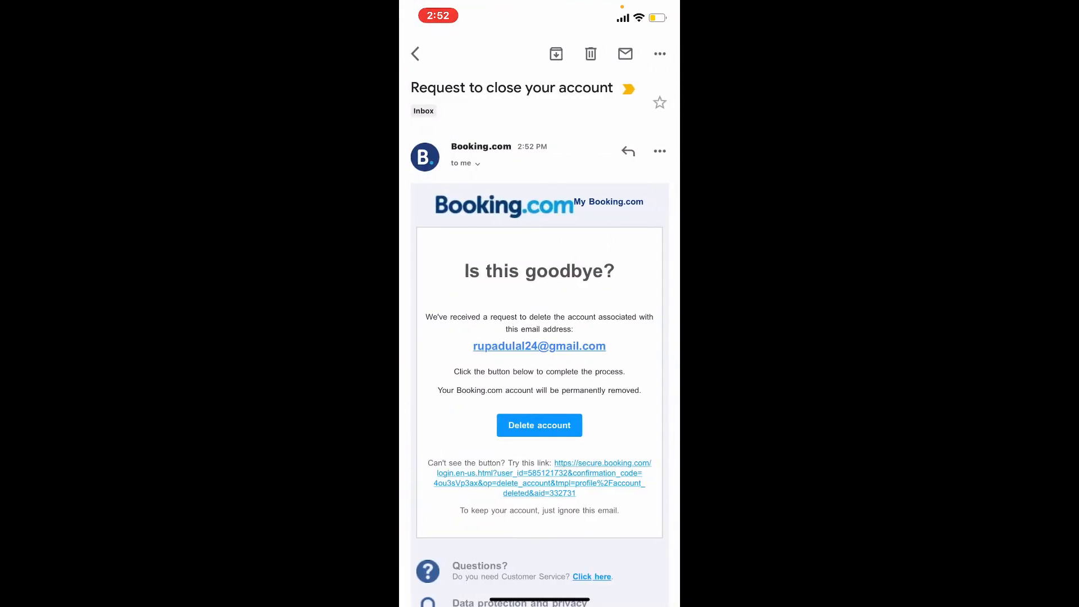
left_click(539, 425)
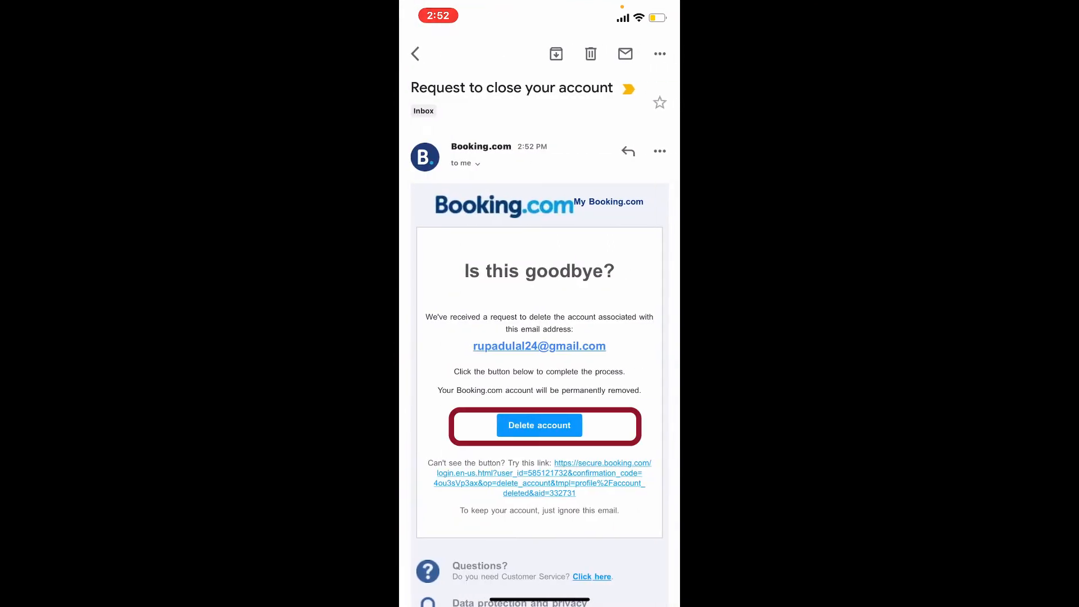
left_click(539, 425)
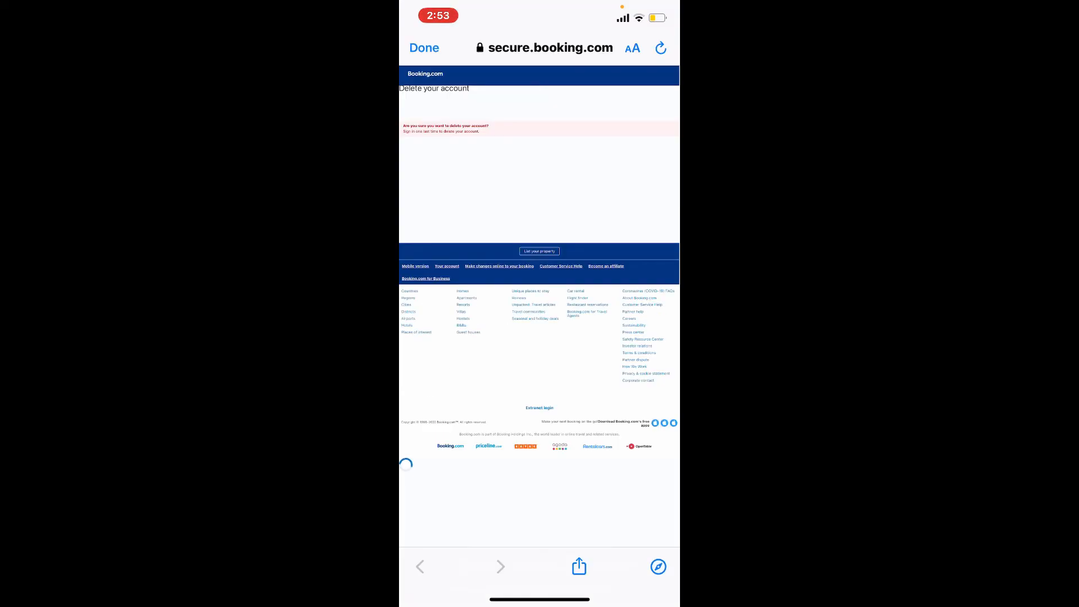
left_click(423, 47)
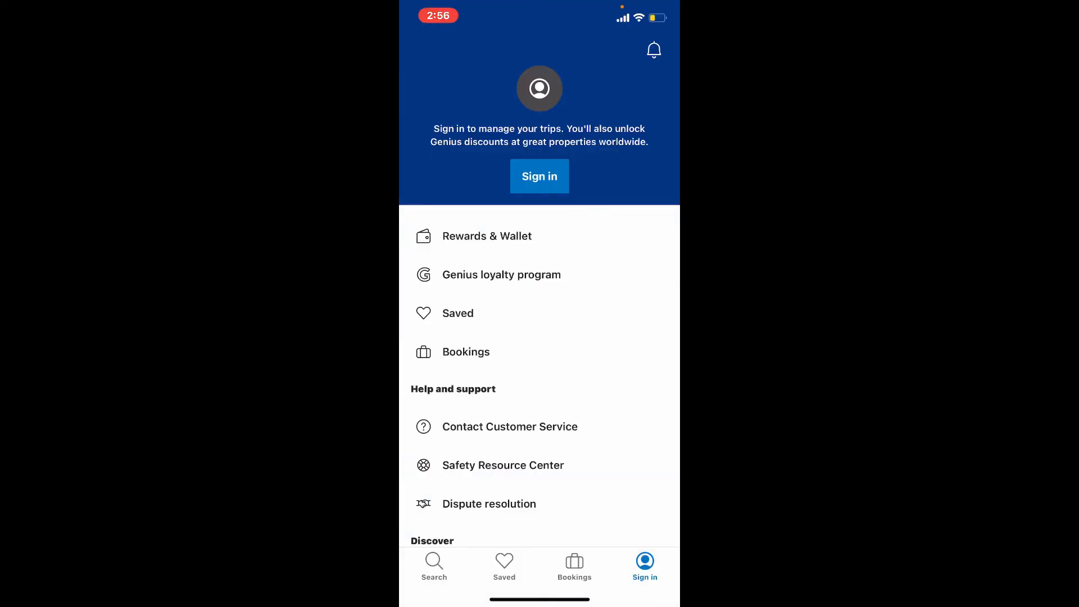